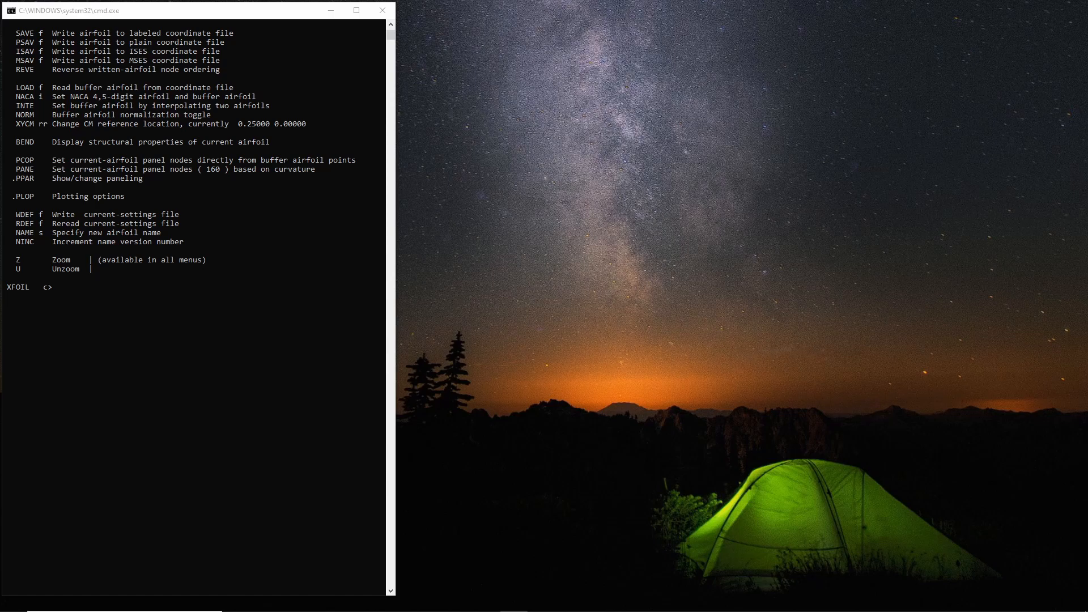
# Load the NACA 2209 airfoil and enter the OPER analysis menu with ITER 120.
pyautogui.write('naca 2209')
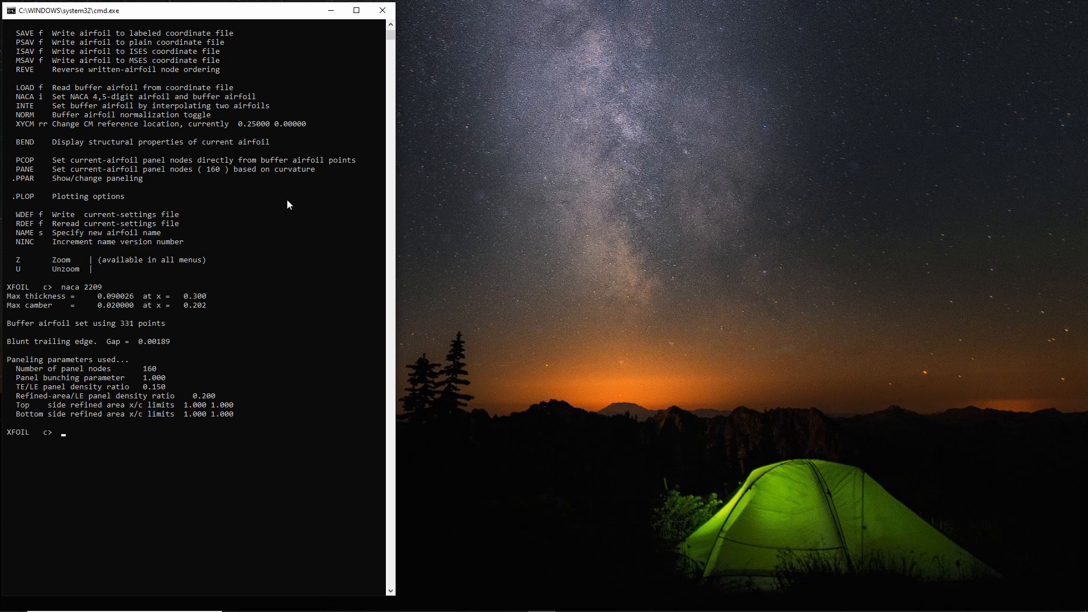
pyautogui.write('oper')
pyautogui.write('iter 120')
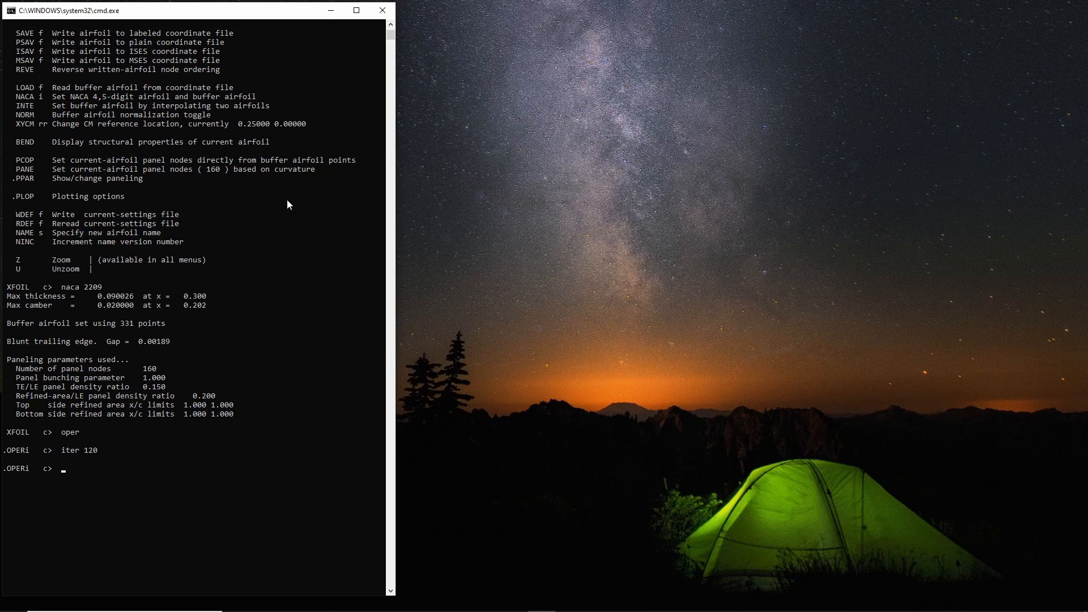
# Enable viscous mode at Re 6e6 and turn on polar accumulation without save or dump files.
pyautogui.write('v 6e')
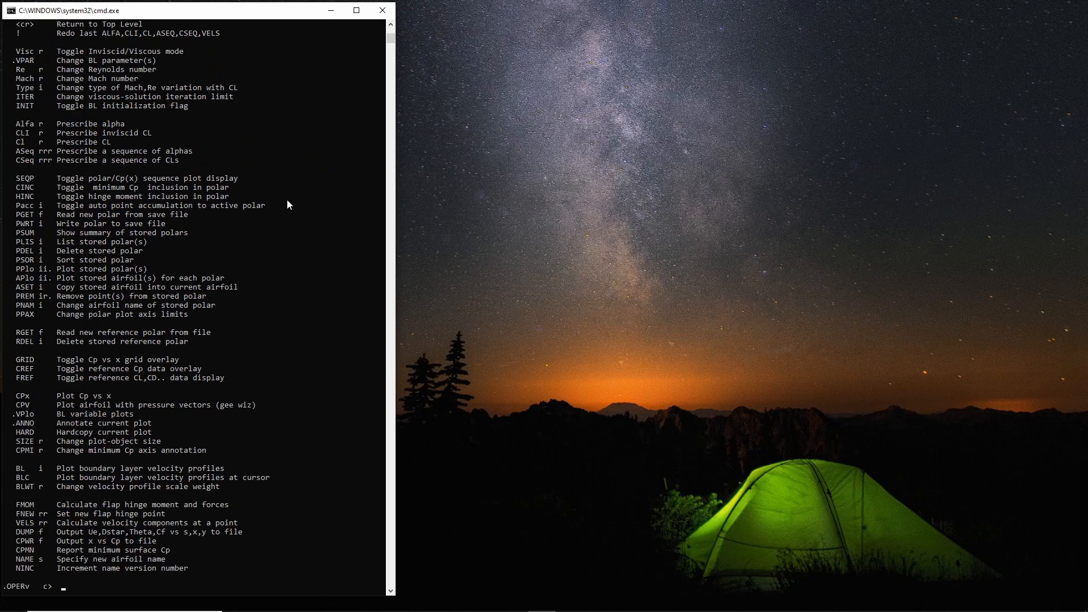
pyautogui.moveTo(127, 216)
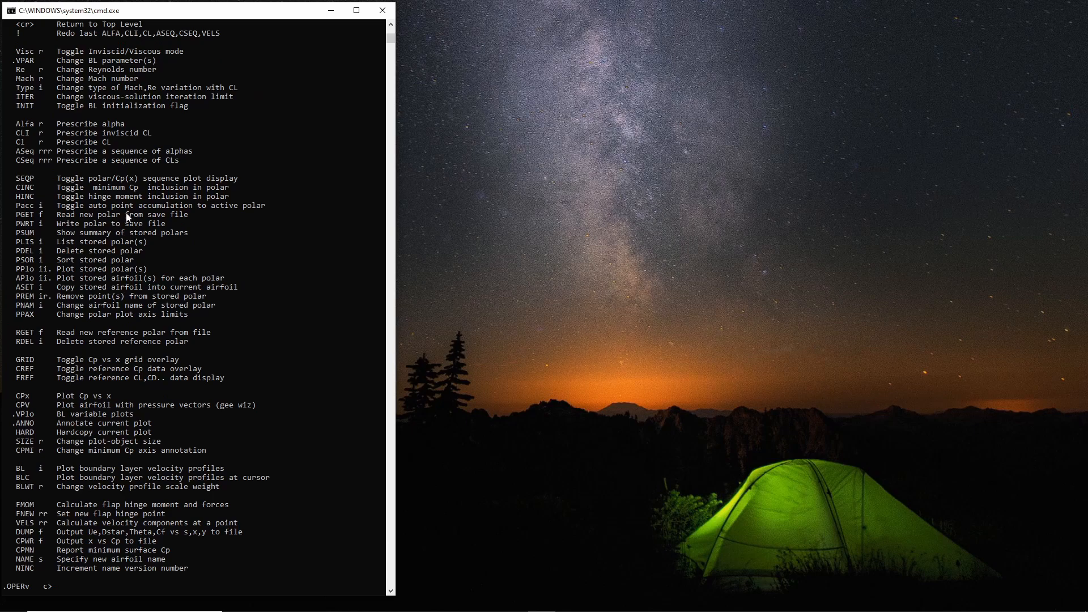
pyautogui.moveTo(76, 190)
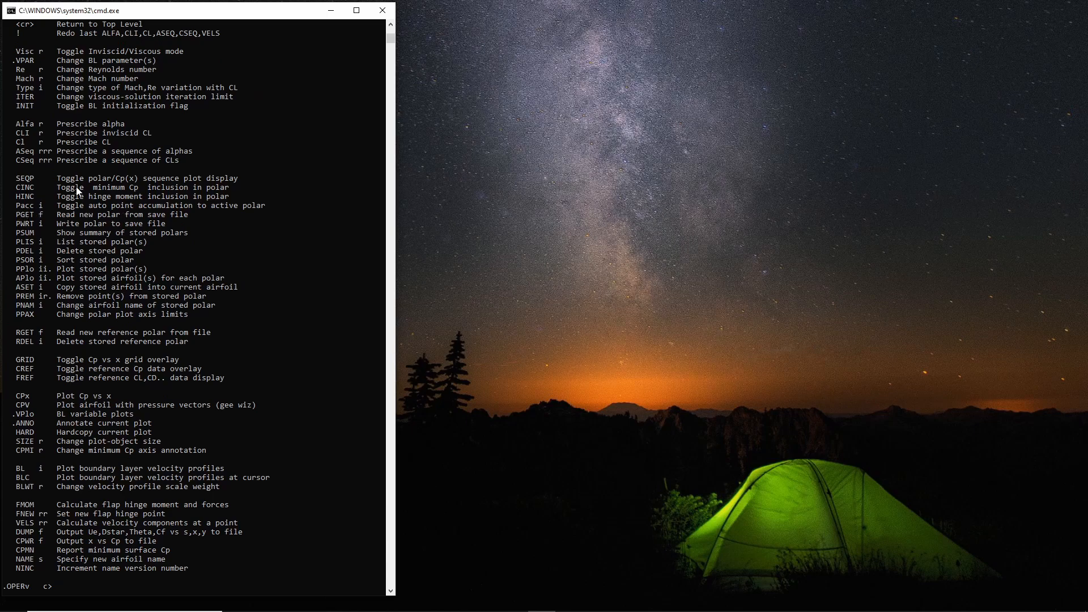
pyautogui.moveTo(270, 210)
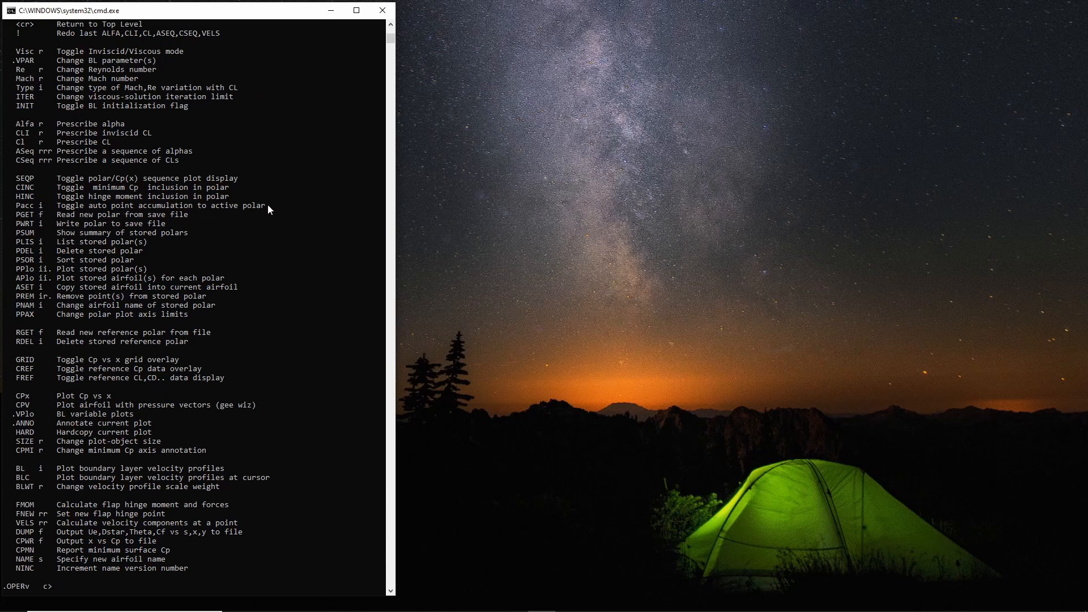
pyautogui.moveTo(156, 41)
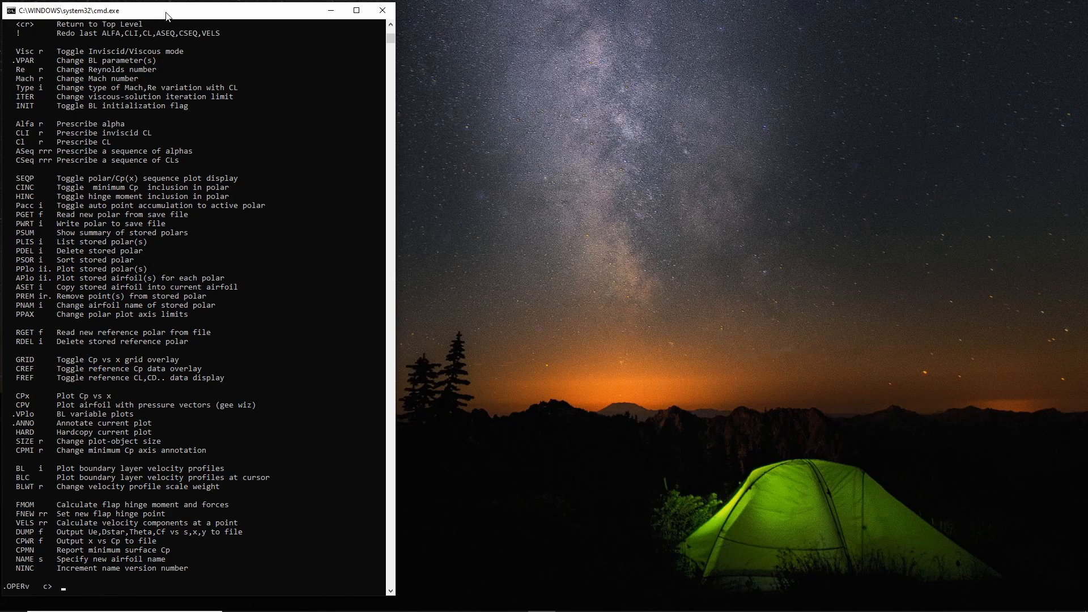
pyautogui.write('p')
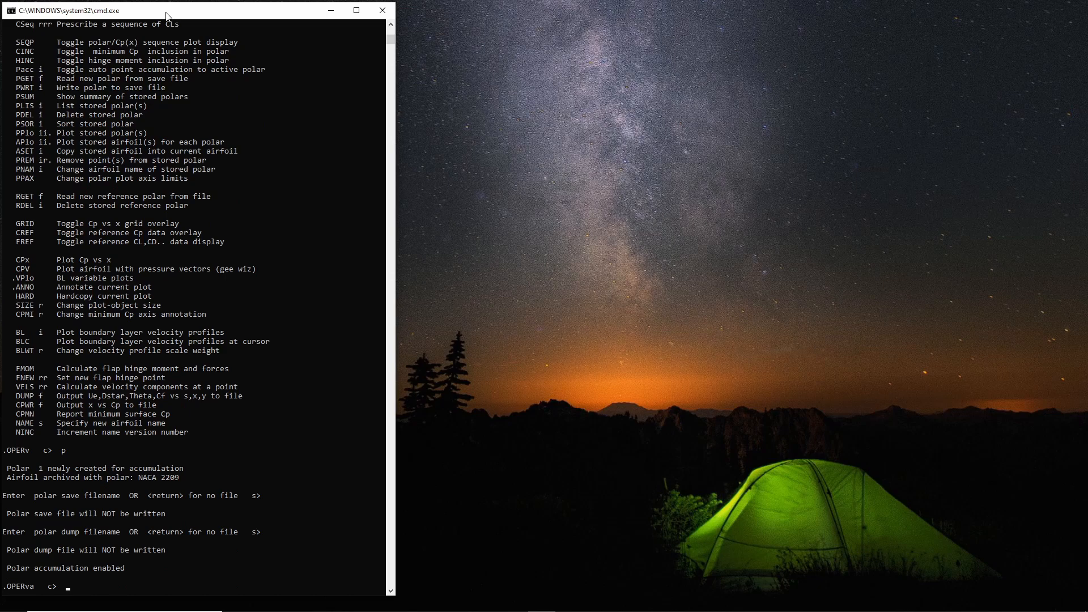
# Run the alpha sweep ASEQ -4 to 20 in 0.5 degree steps.
pyautogui.write('as -4')
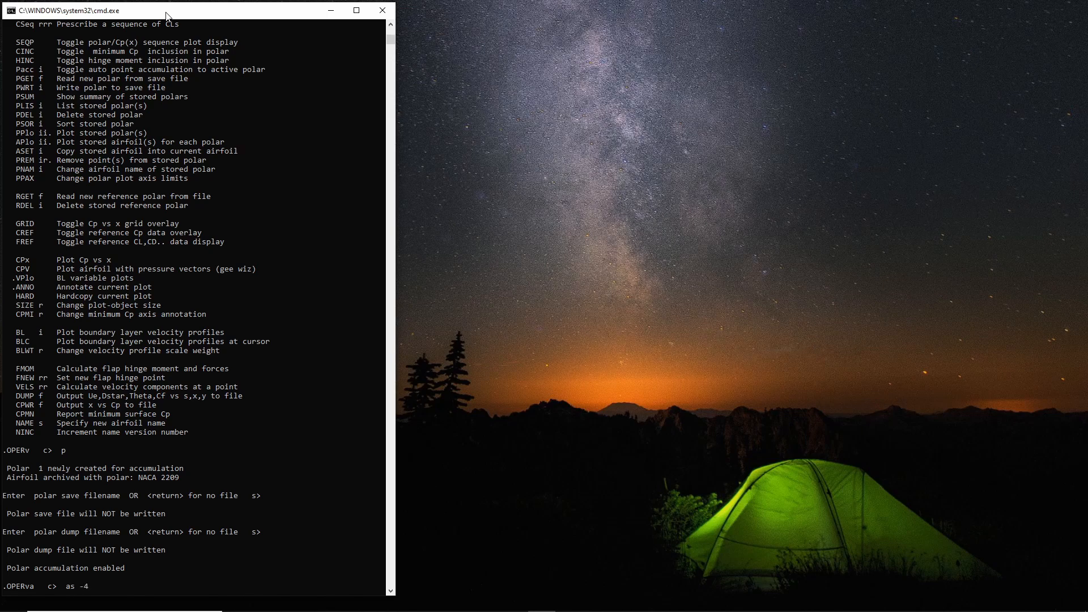
pyautogui.write('20')
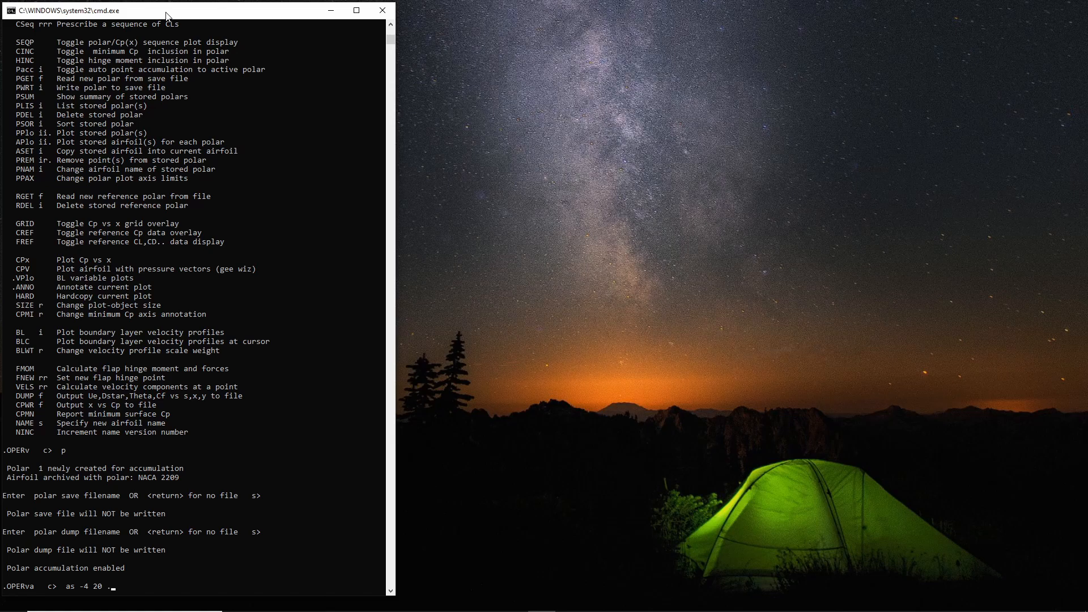
pyautogui.write('.5')
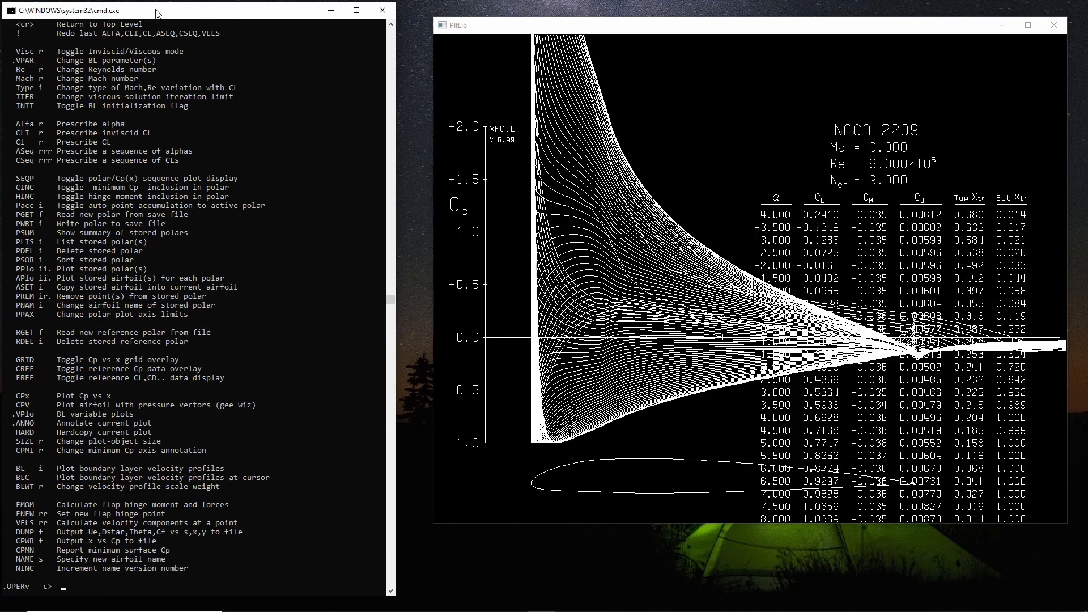
pyautogui.moveTo(54, 349)
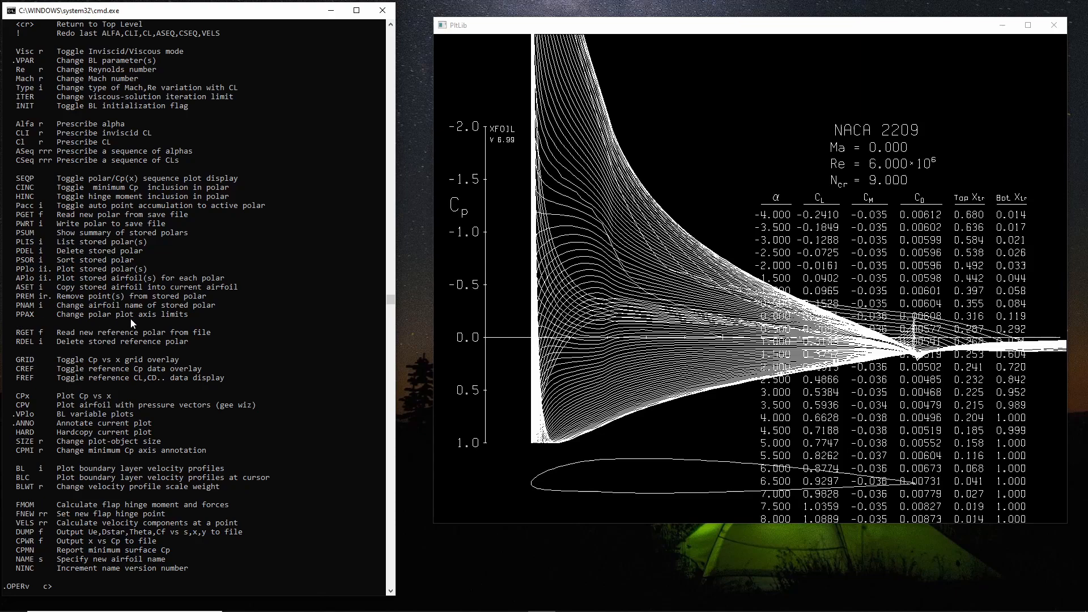
# Start PPAX to change the polar plot axis limits.
pyautogui.write('ppax')
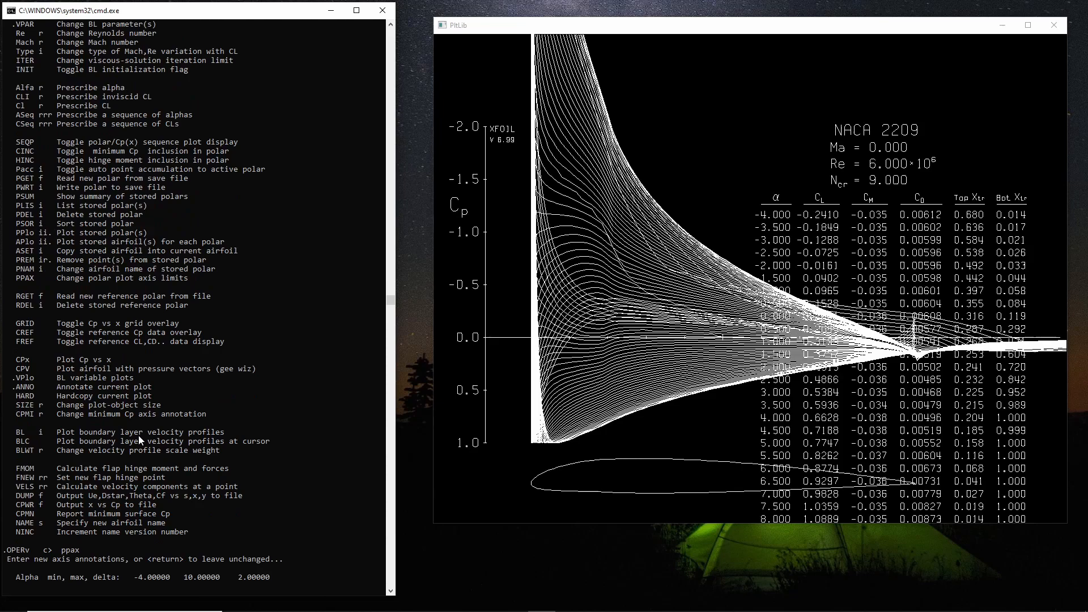
# Set polar limits alpha -4 20 2, CL -0.5 2 0.5, keep CD, CM -0.25 0.25 0.05.
pyautogui.write('-4 20')
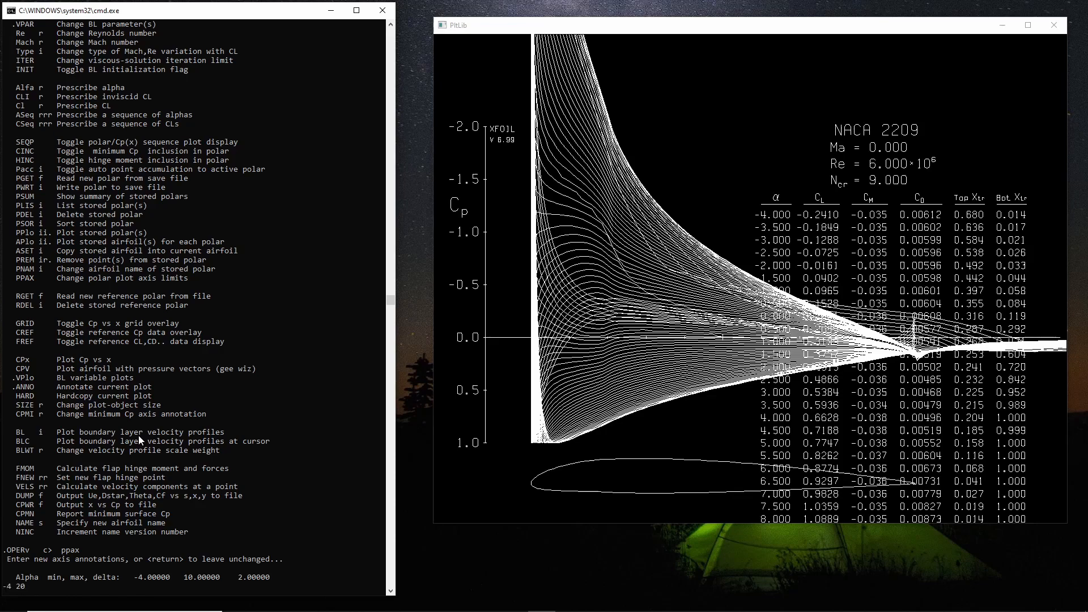
pyautogui.write('2')
pyautogui.write('-0')
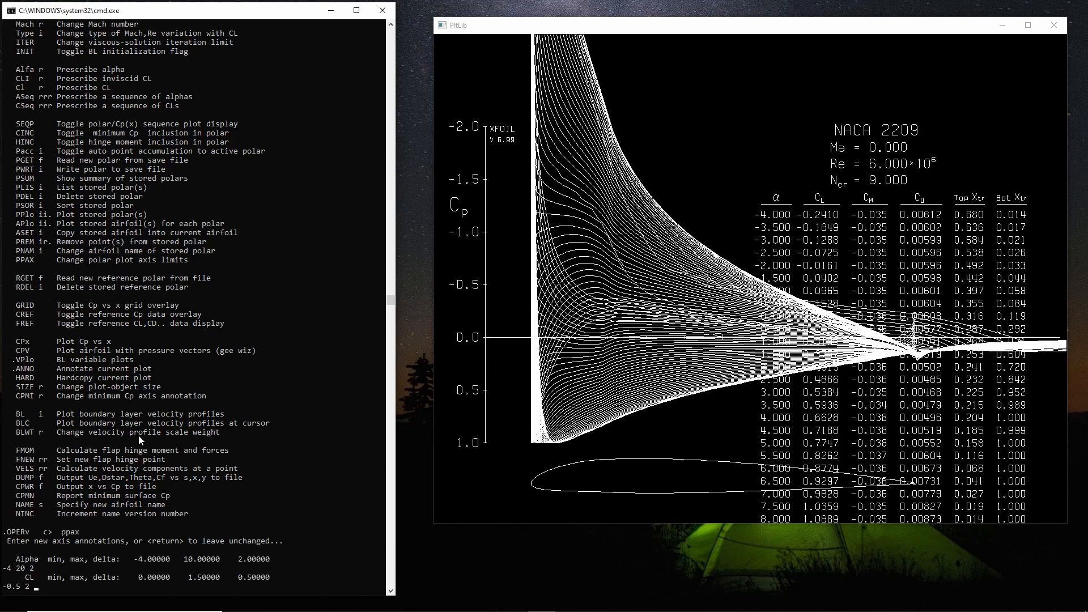
pyautogui.write('.5')
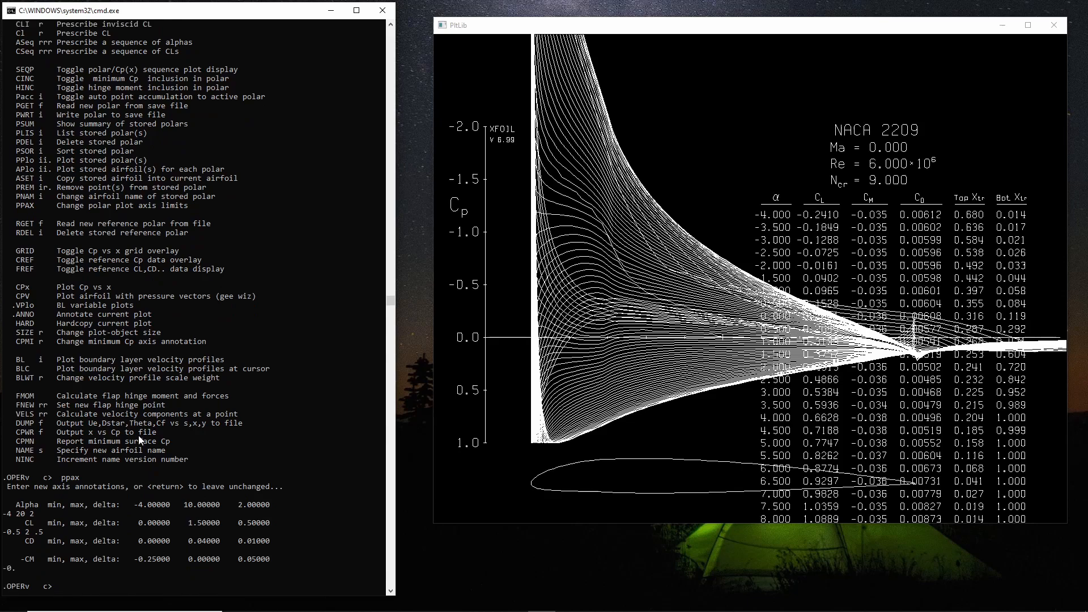
pyautogui.write('-0.')
pyautogui.write('ppax')
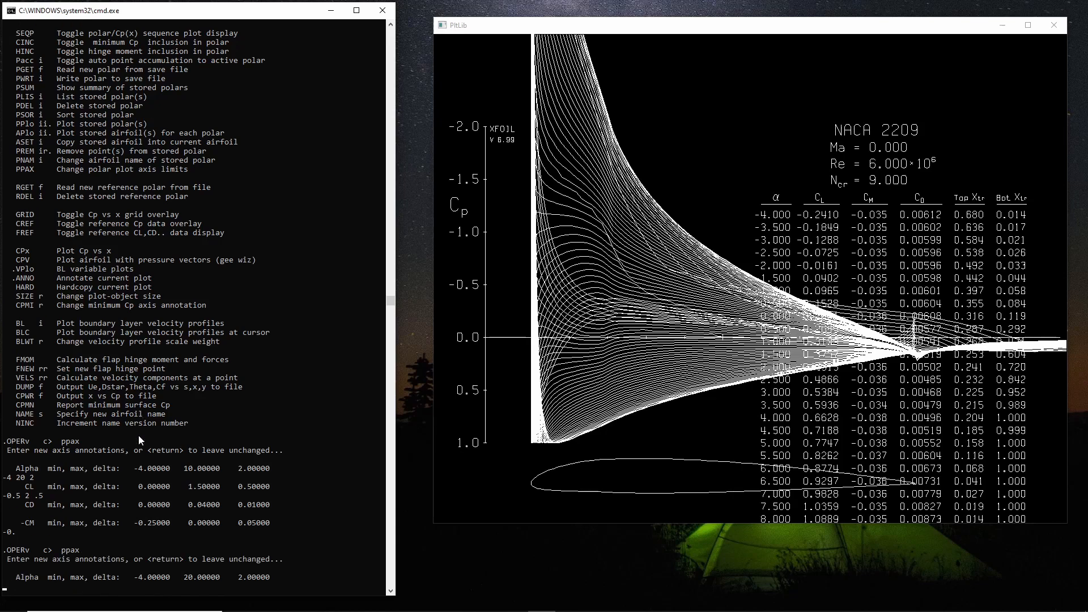
pyautogui.press('Return')
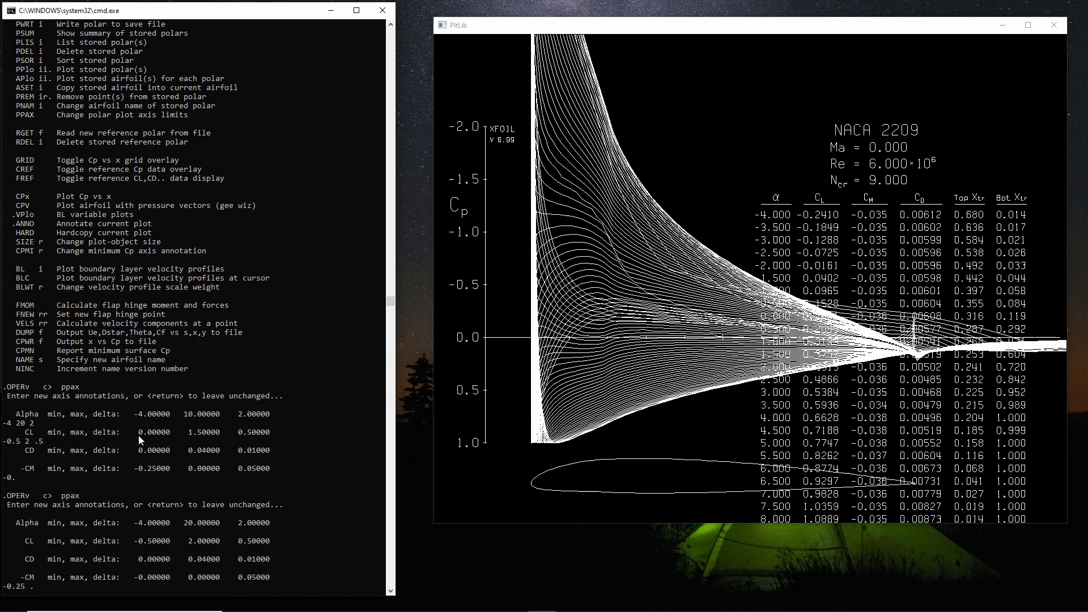
pyautogui.write('.25 .05')
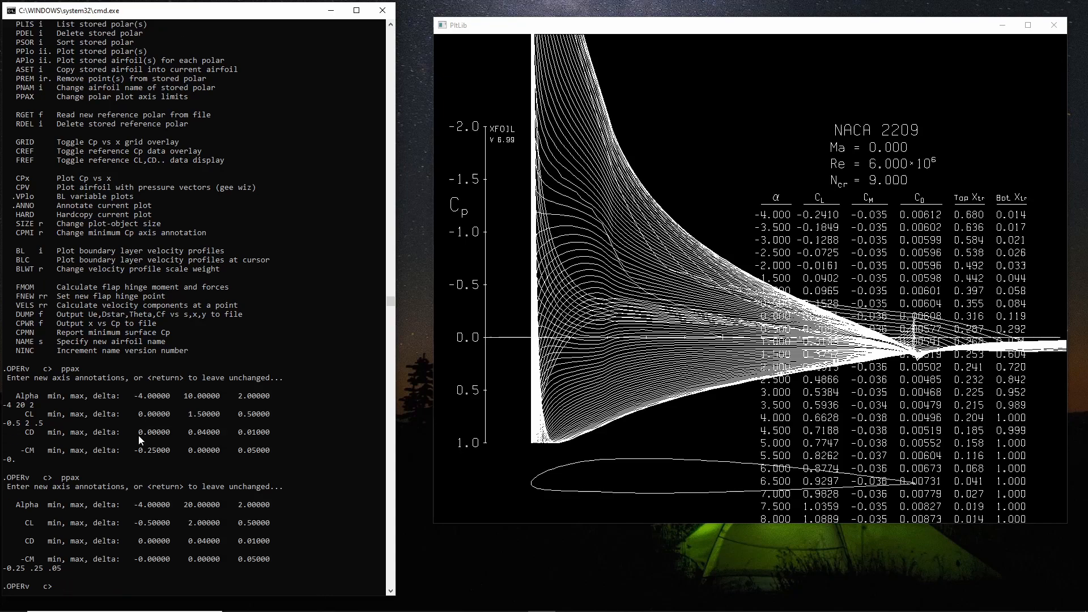
# Show the polar plot with PPLO and begin re-entering alpha limits -4 to 20.
pyautogui.write('pp')
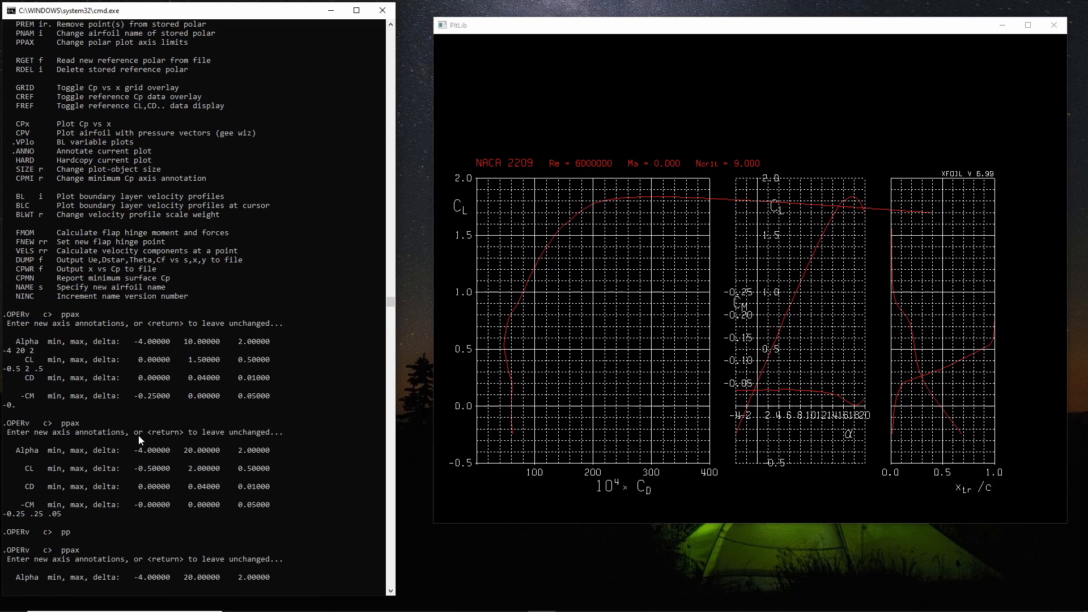
pyautogui.write('-4 20 .5')
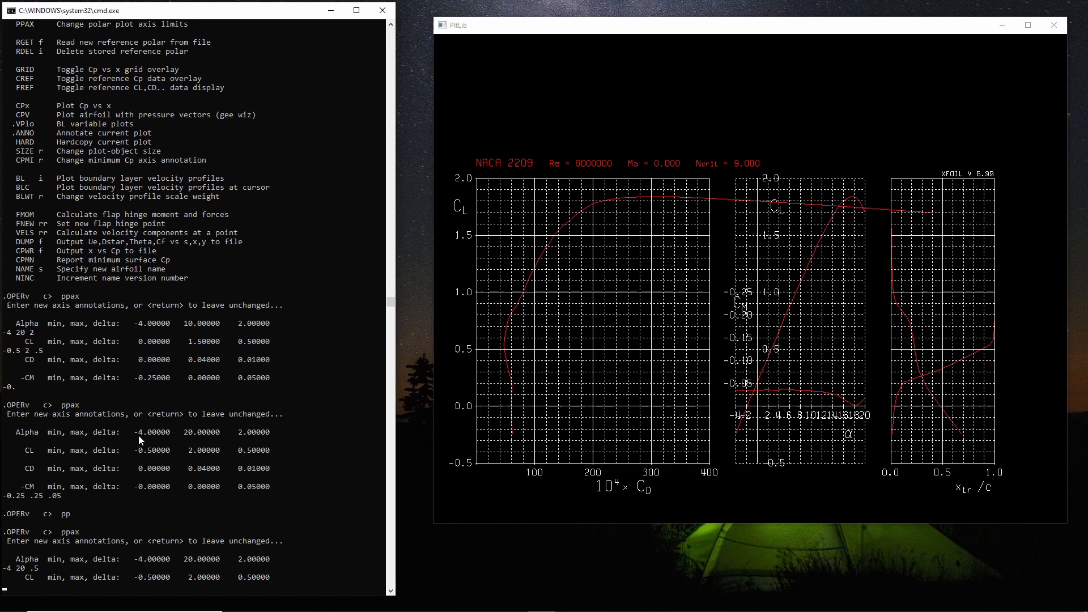
# Refine the axes to alpha step 0.5 and CL -0.5 to 2 every 0.1, then redraw the polar.
pyautogui.write('-0.5 2 .1')
pyautogui.write('pp')
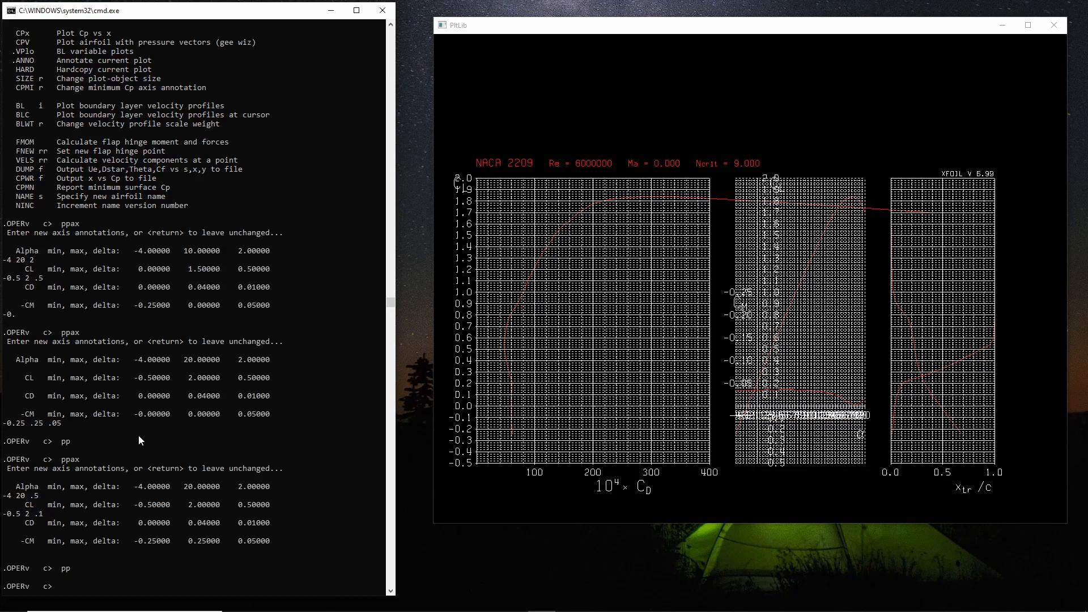
pyautogui.write('a2.')
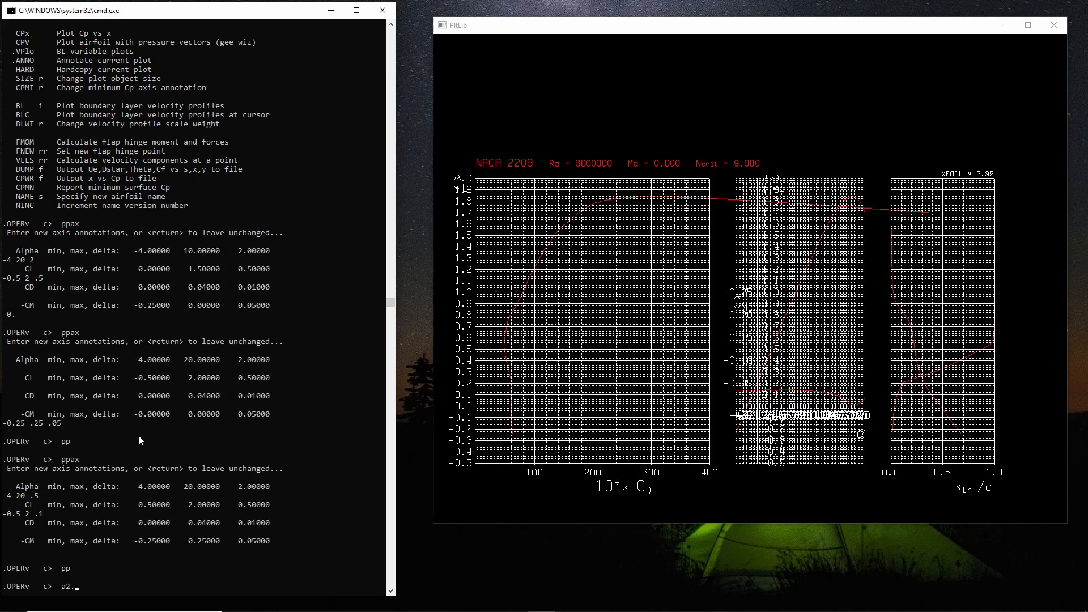